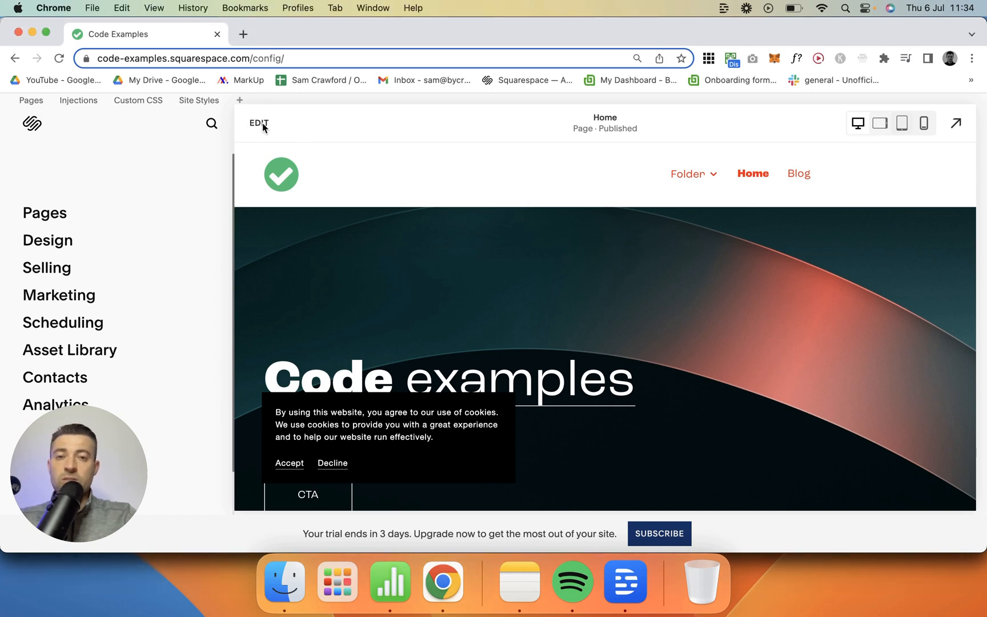
- Begin editing the Home page, accept cookies, and search the block picker for "form"
click(258, 122)
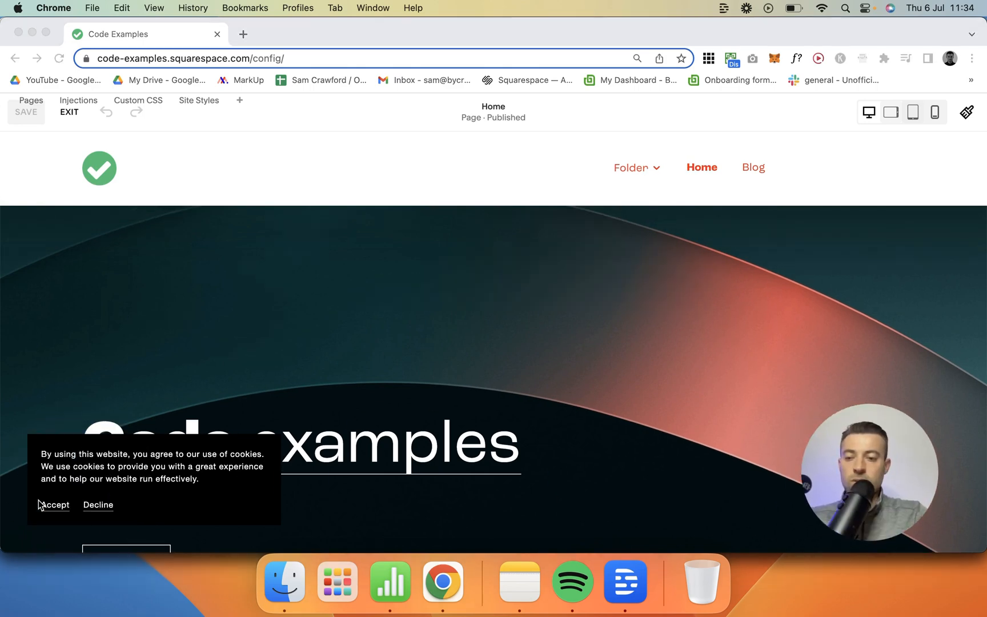
click(52, 505)
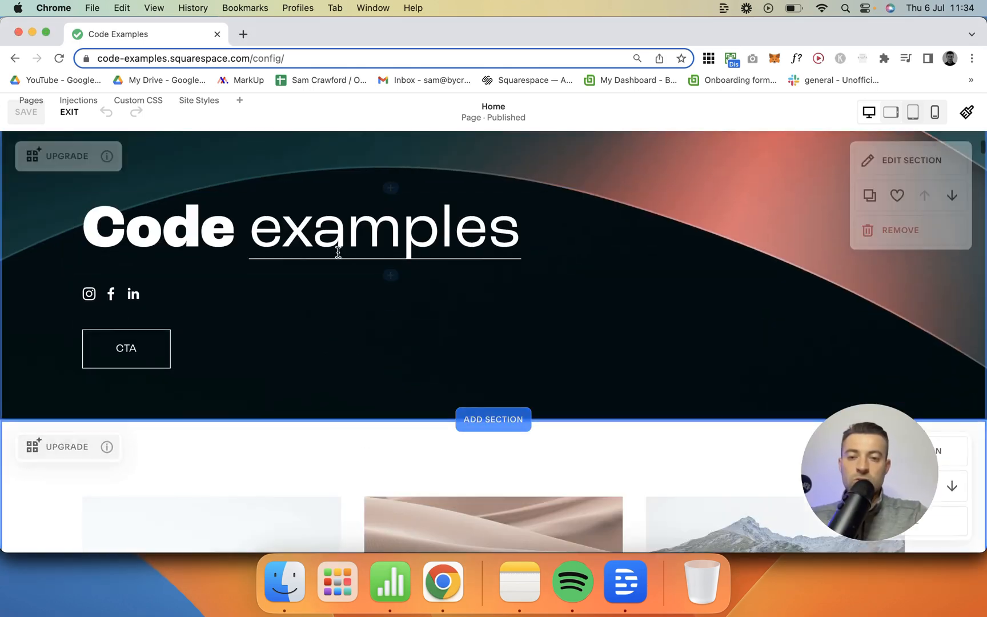
text(form)
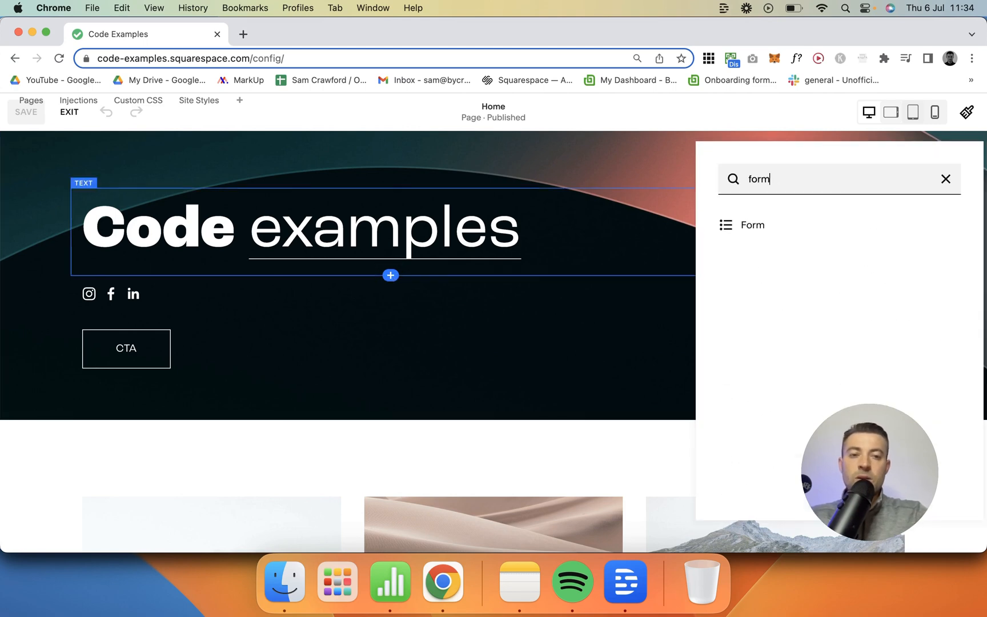
- Insert a Form block and show its Storage settings with Google reCAPTCHA Off
click(750, 225)
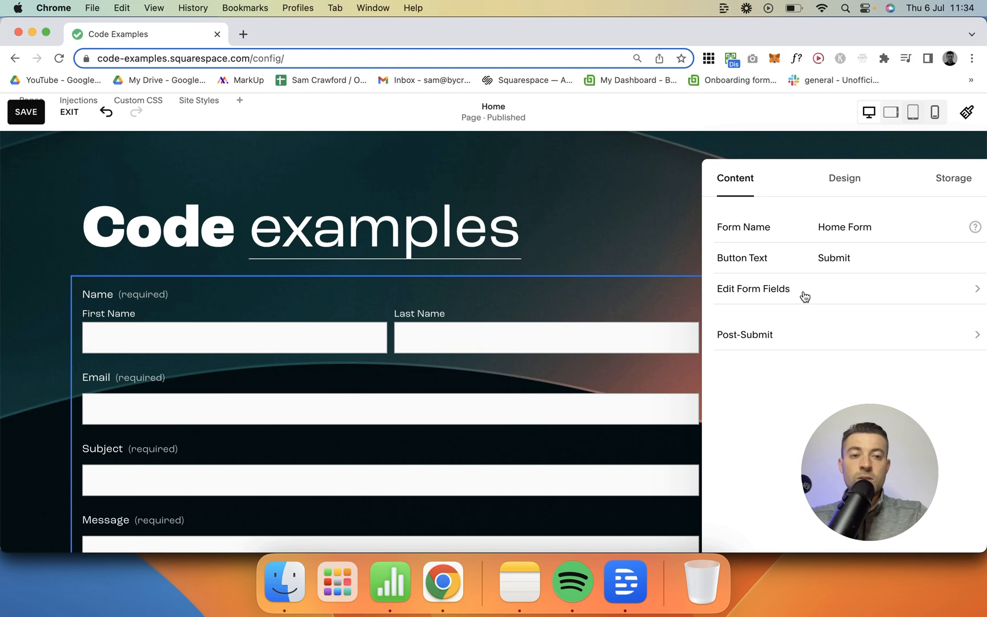
click(952, 178)
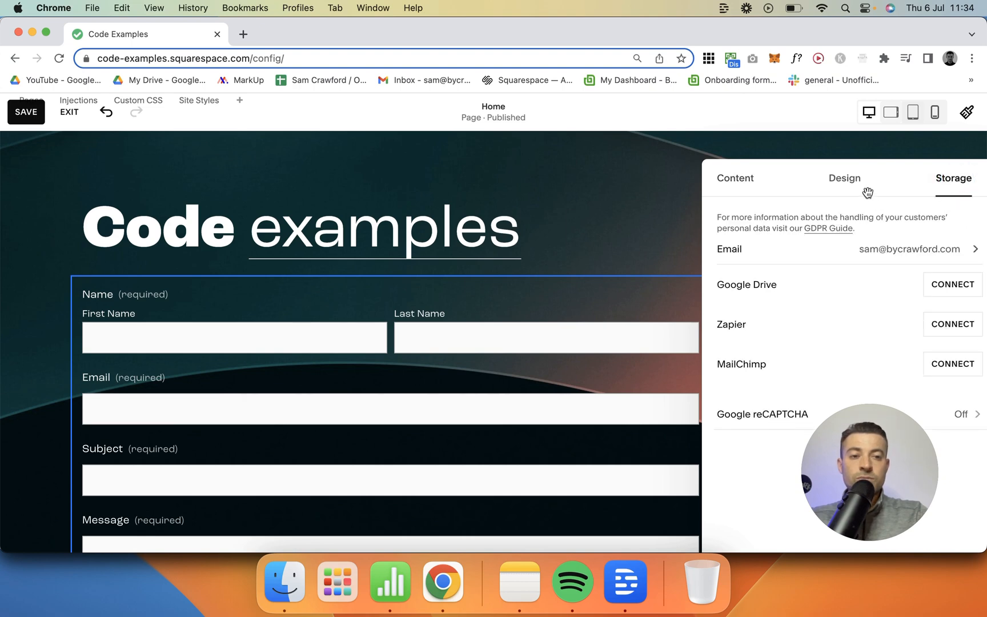